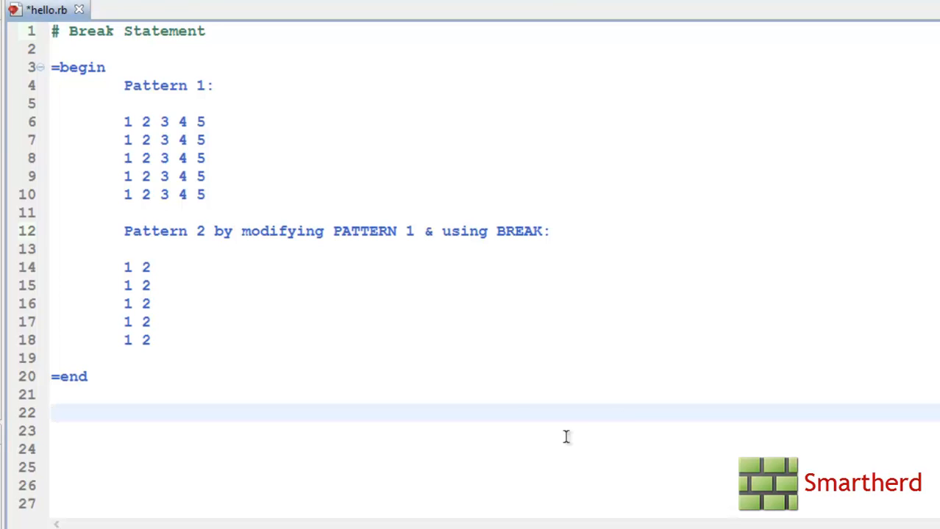
pyautogui.moveTo(162, 71)
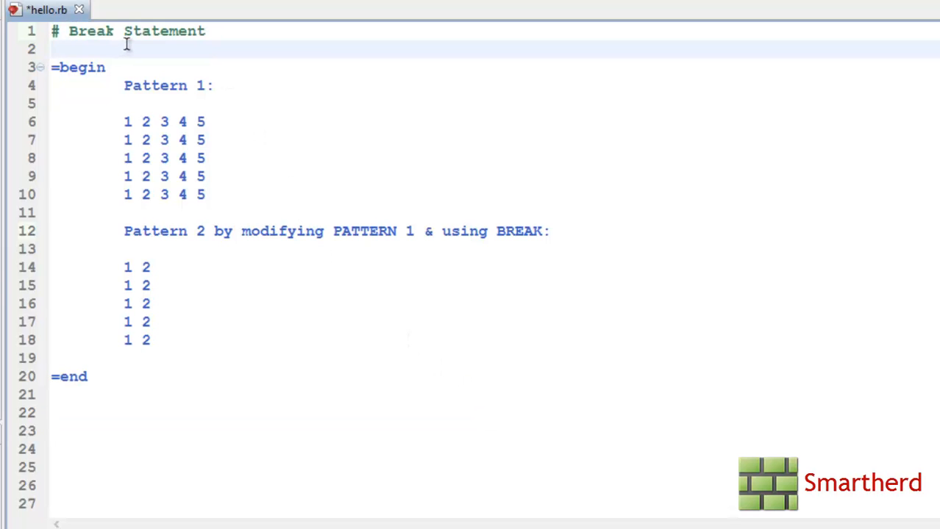
# - Review the exercise description, highlighting the Pattern 1 rows and the word BREAK
pyautogui.click(68, 68)
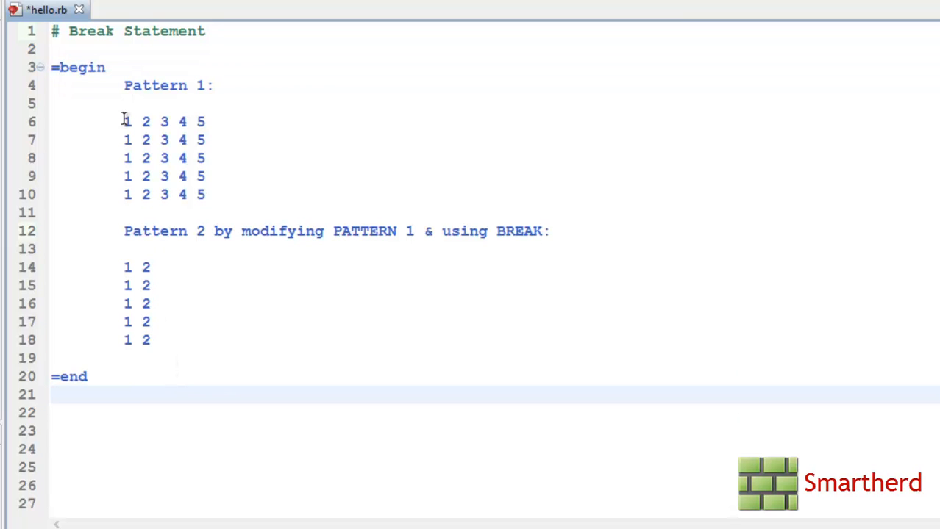
pyautogui.click(197, 85)
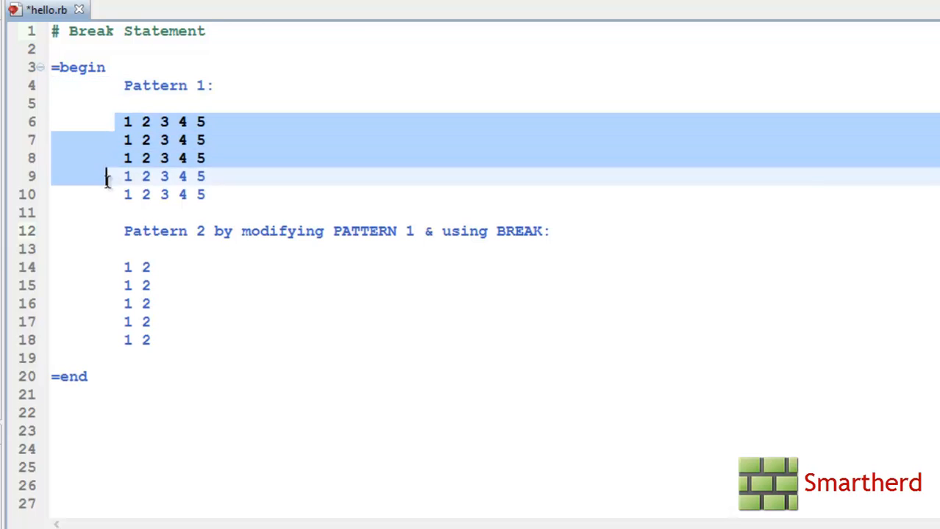
pyautogui.click(208, 120)
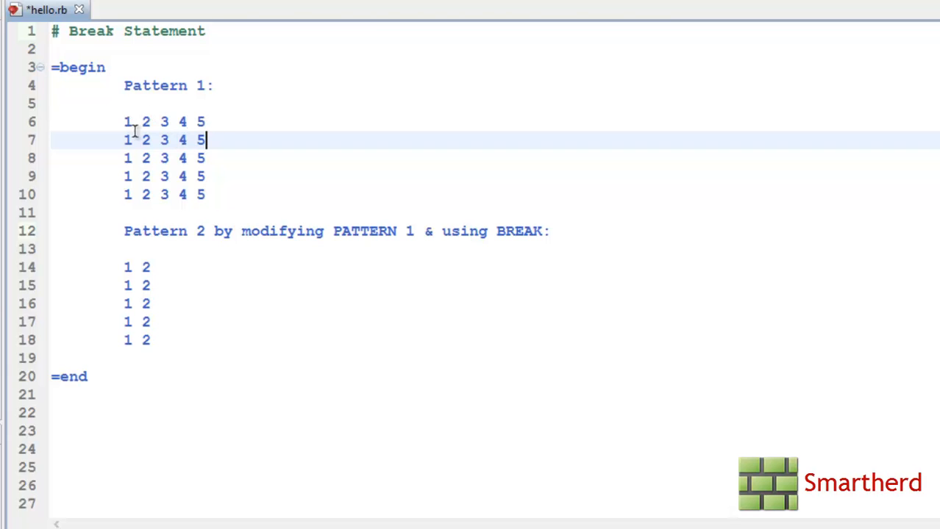
pyautogui.moveTo(100, 227)
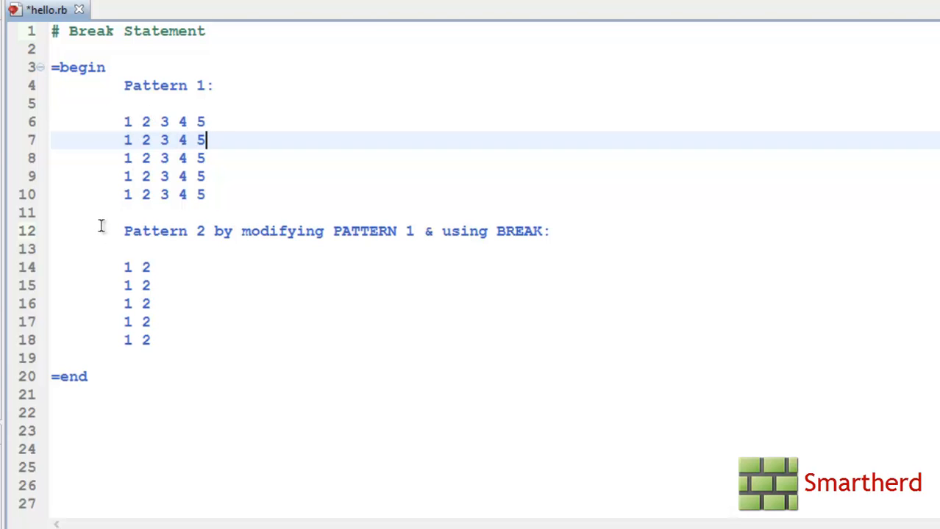
pyautogui.moveTo(123, 121); pyautogui.dragTo(209, 195)
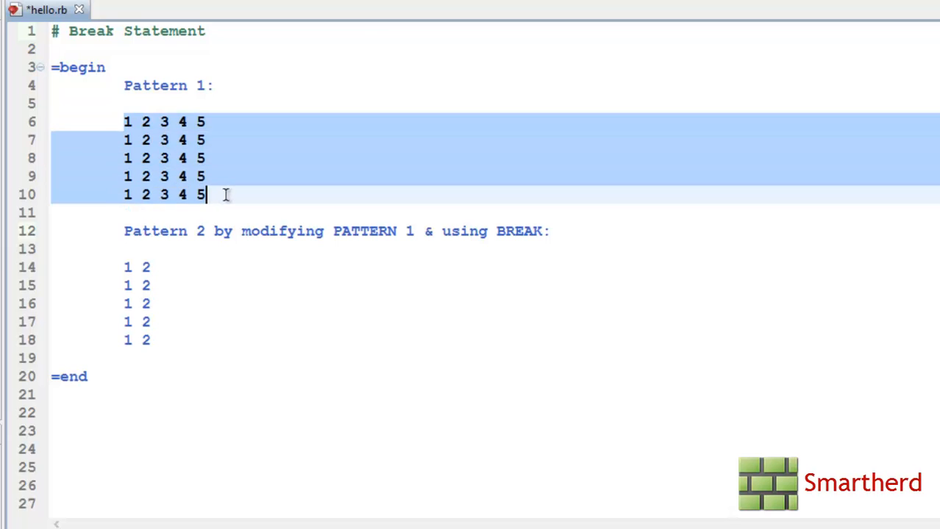
pyautogui.click(208, 231)
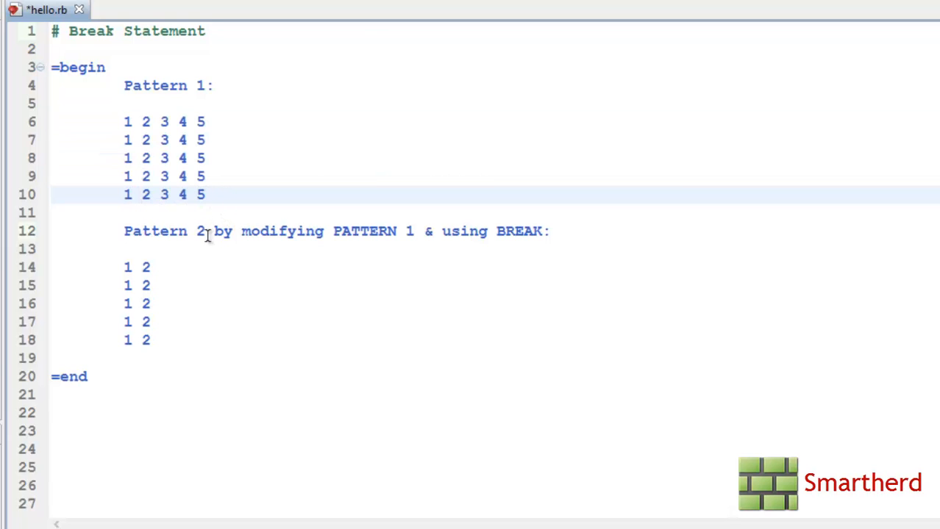
pyautogui.moveTo(123, 120); pyautogui.dragTo(207, 194)
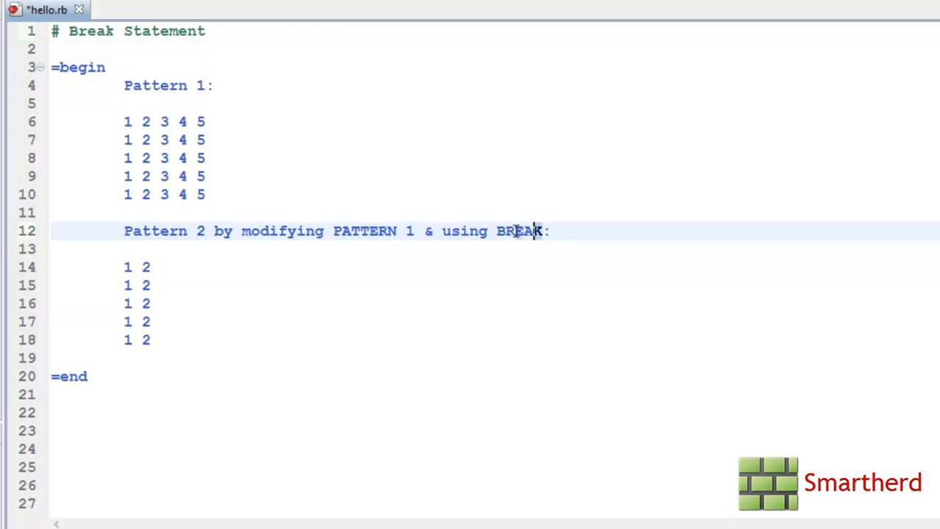
pyautogui.doubleClick(524, 231)
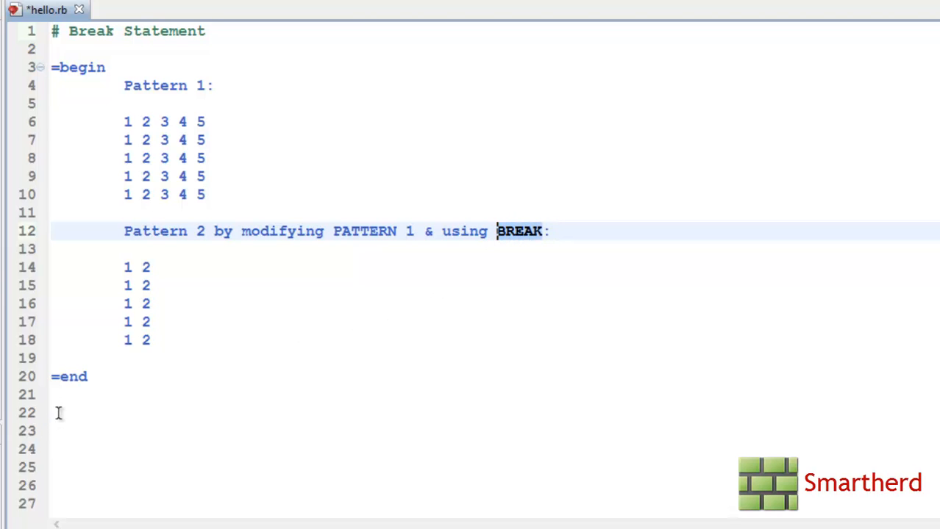
# - Write 'for r in 1..5' on line 22 and begin the nested 'for c in 1..5' loop inside it
pyautogui.click(59, 414)
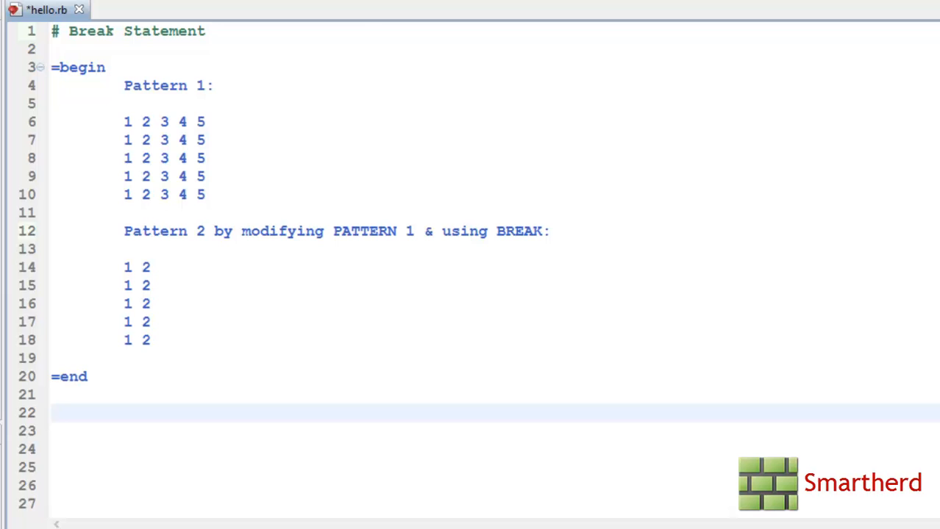
pyautogui.write('for')
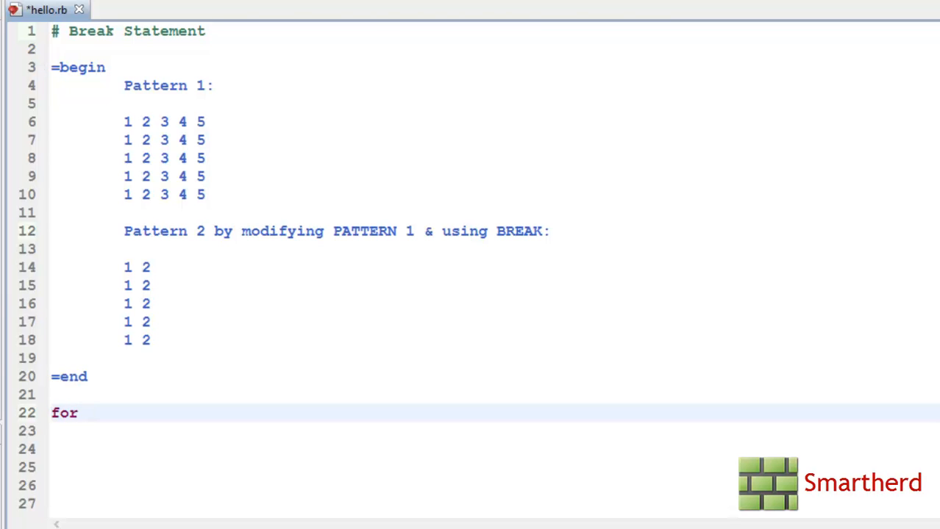
pyautogui.write('r')
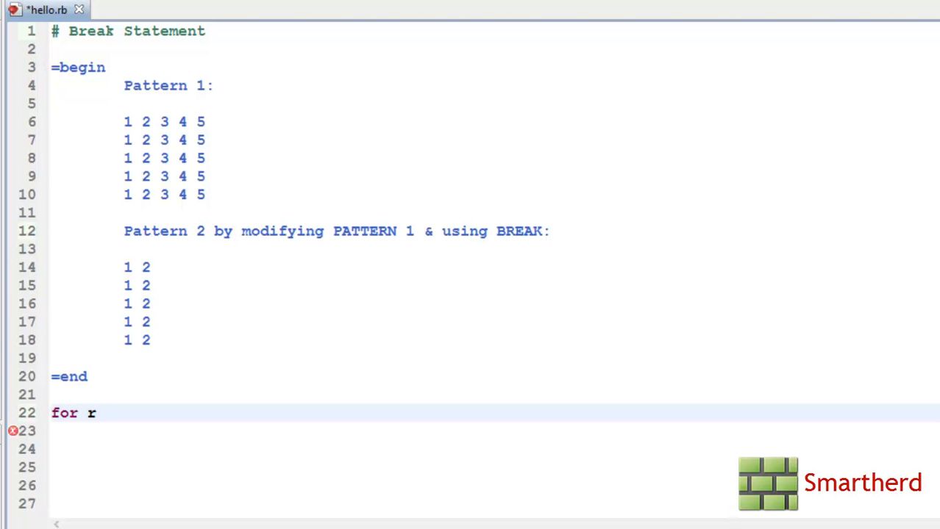
pyautogui.write('in')
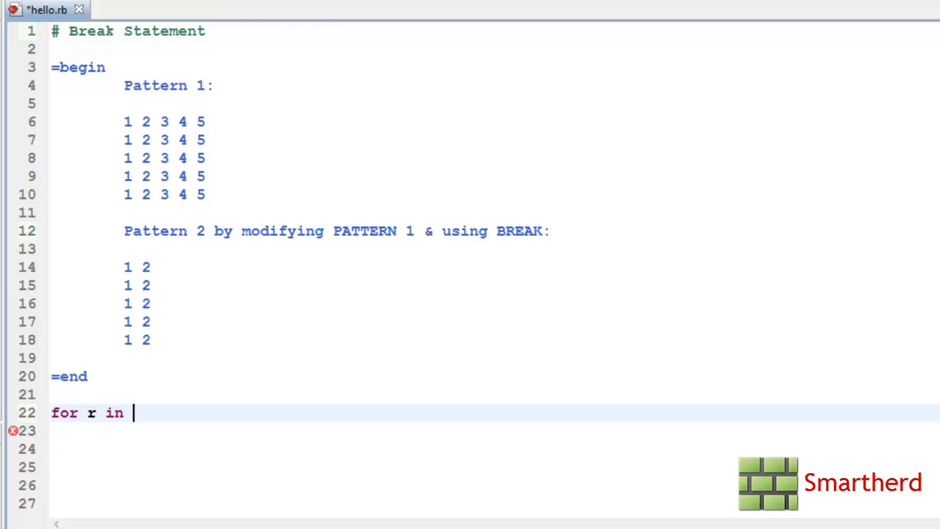
pyautogui.write('1..5')
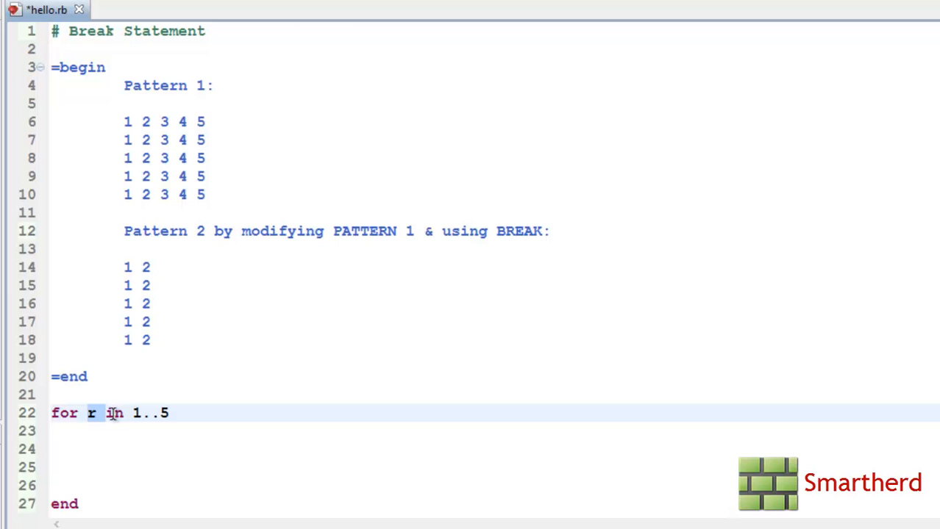
pyautogui.click(168, 413)
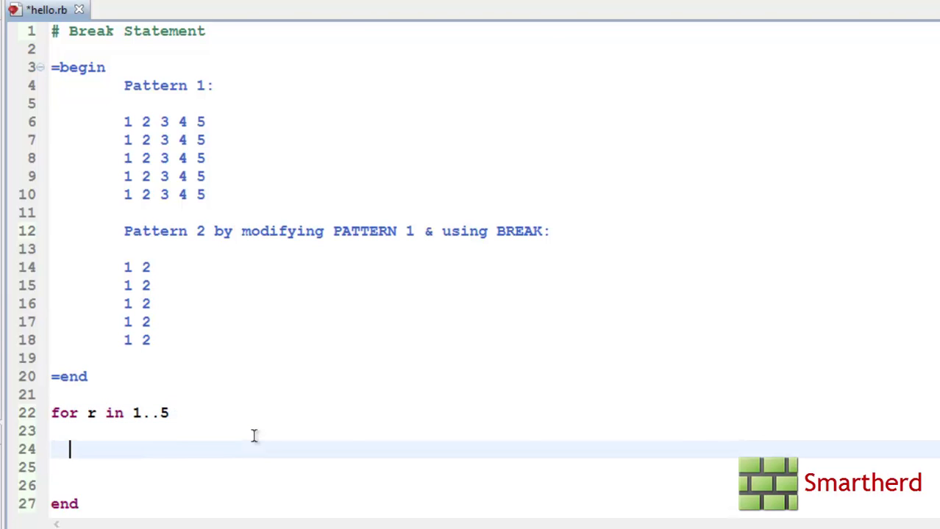
pyautogui.write('for c in 1..5')
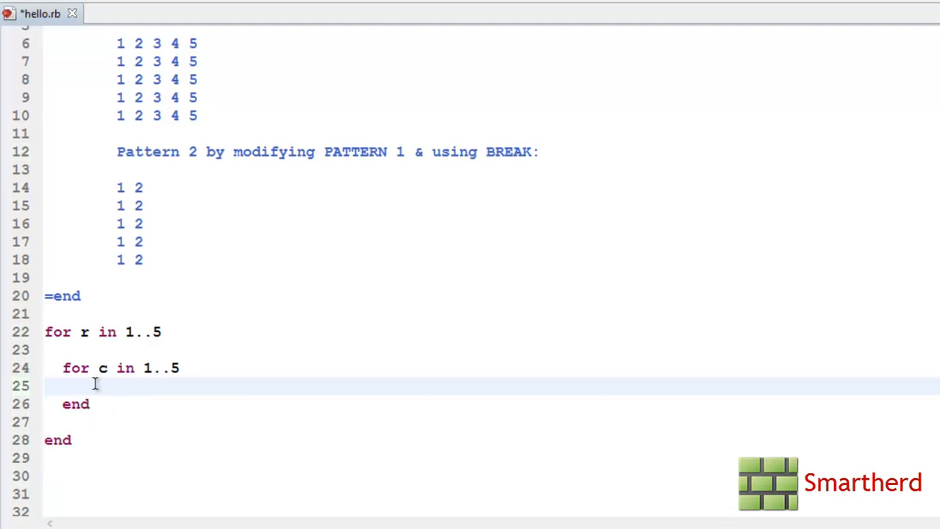
# - Write print "#{c} " inside the inner loop so each c value prints with a space
pyautogui.write('print')
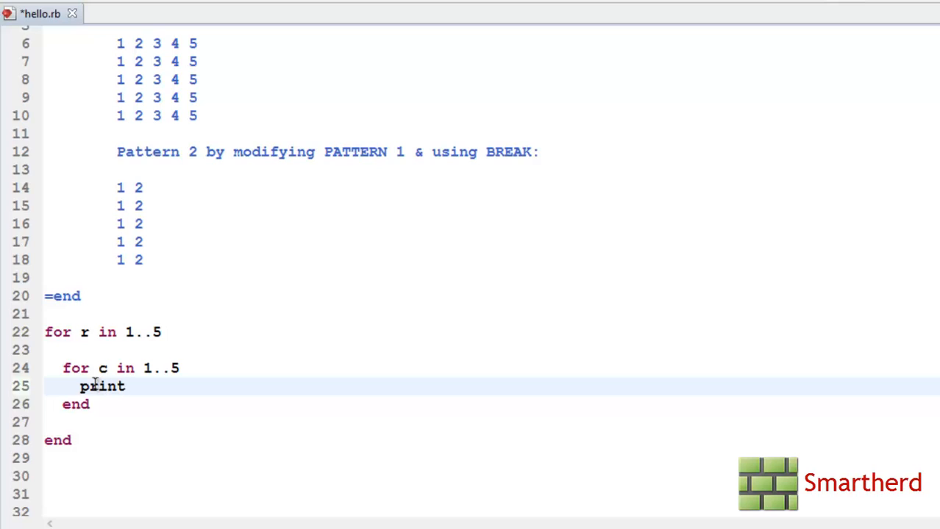
pyautogui.write('"')
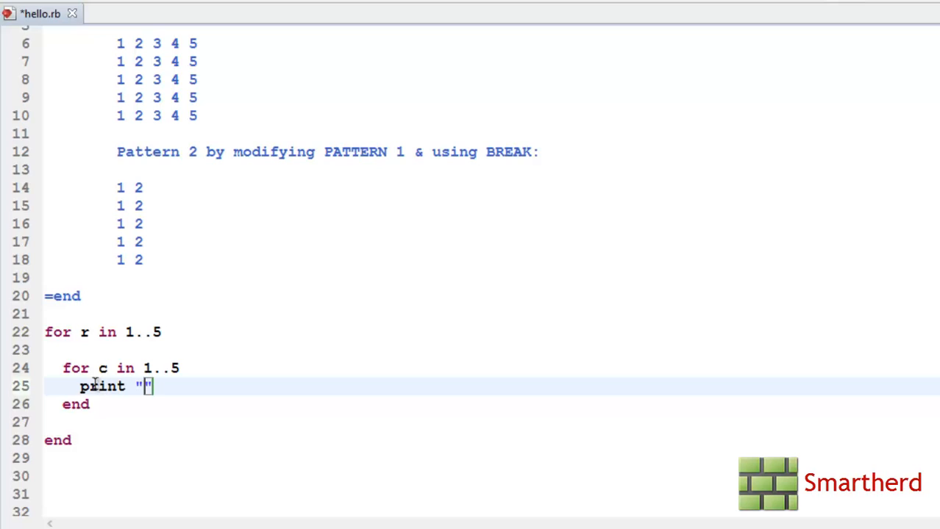
pyautogui.write('#{}')
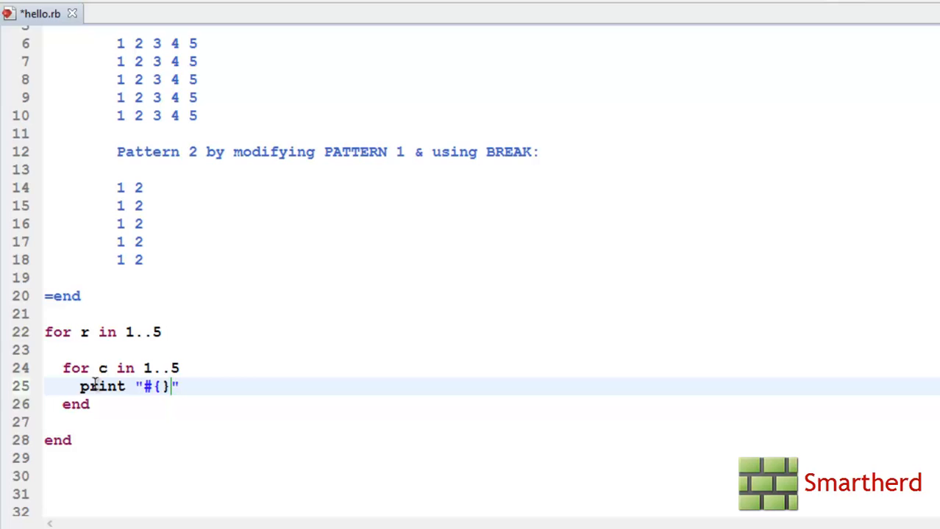
pyautogui.write('c')
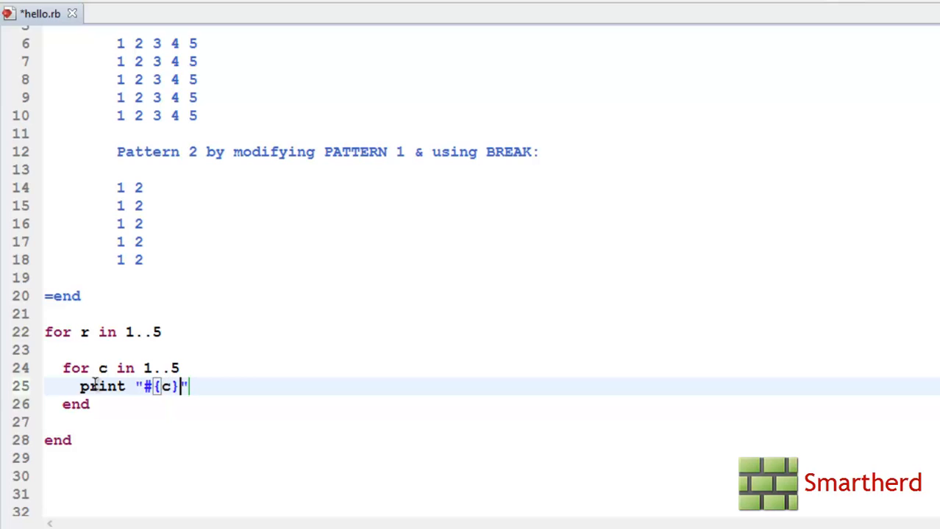
pyautogui.write('" "')
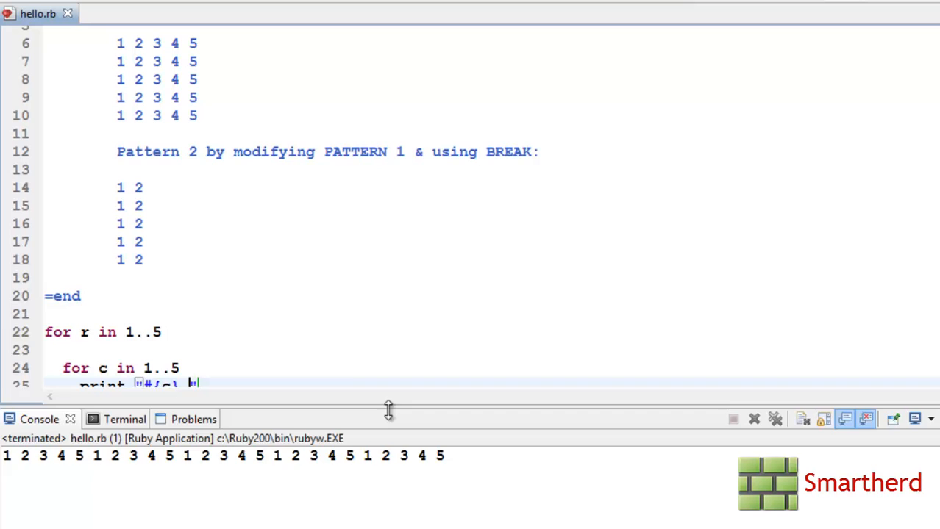
# - Add print "\n" after the inner loop's end so each pass ends its row
pyautogui.scroll(-3)
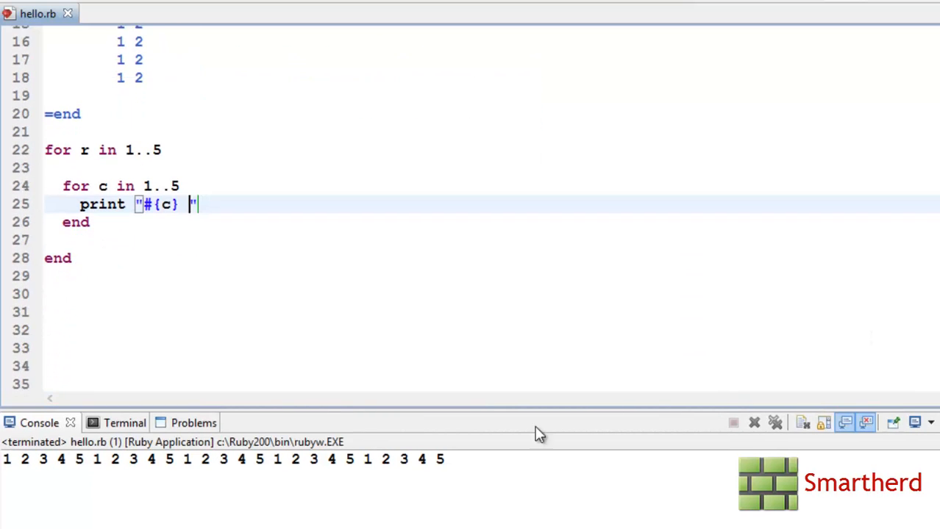
pyautogui.moveTo(94, 474)
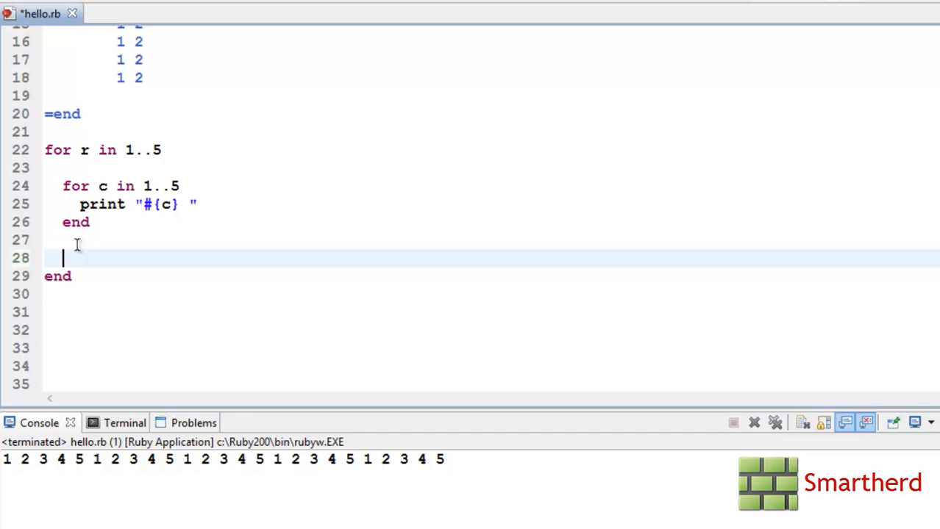
pyautogui.write('print"')
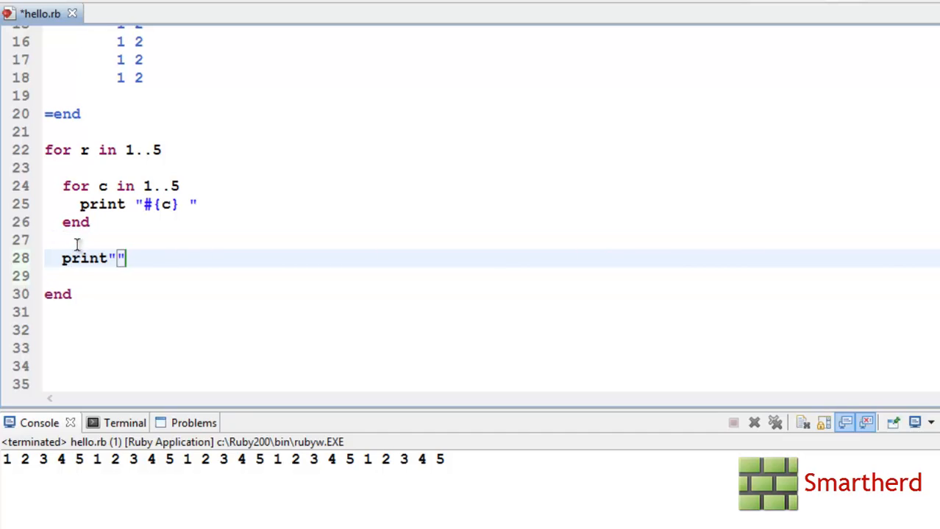
pyautogui.write('\\n')
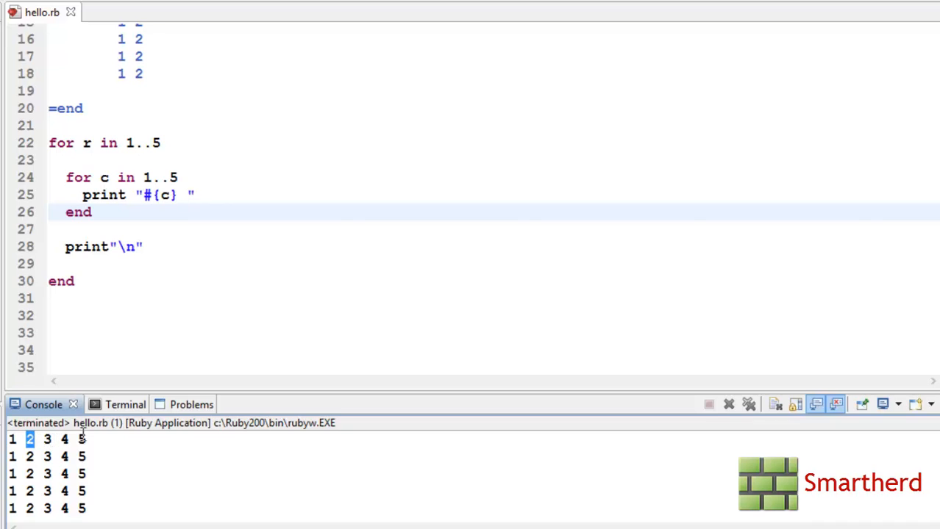
pyautogui.click(135, 248)
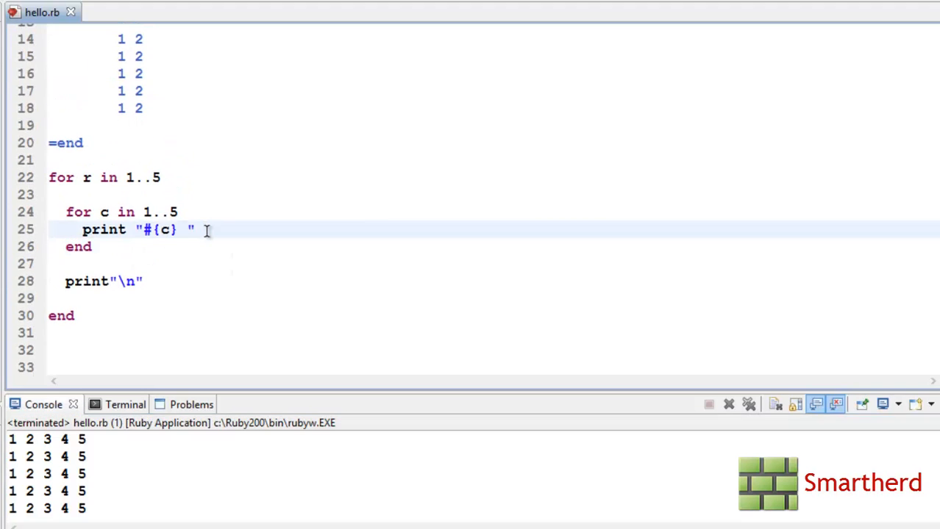
# - Add 'break if c==2' inside the inner loop, then save and rerun hello.rb
pyautogui.press('Enter')
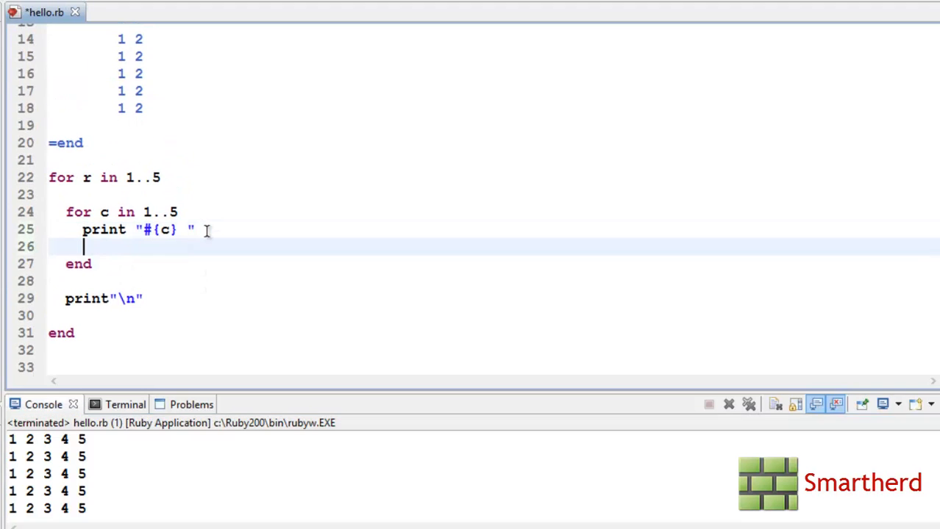
pyautogui.write('break if')
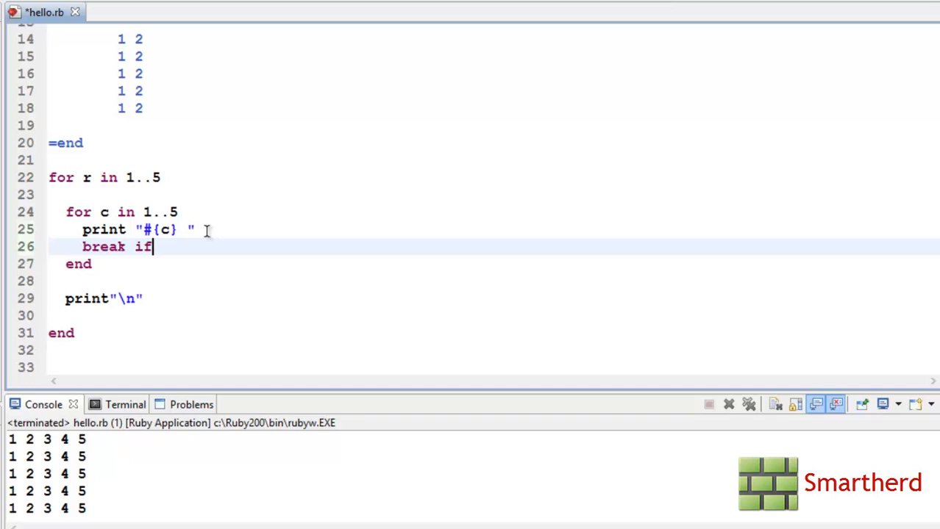
pyautogui.write('c')
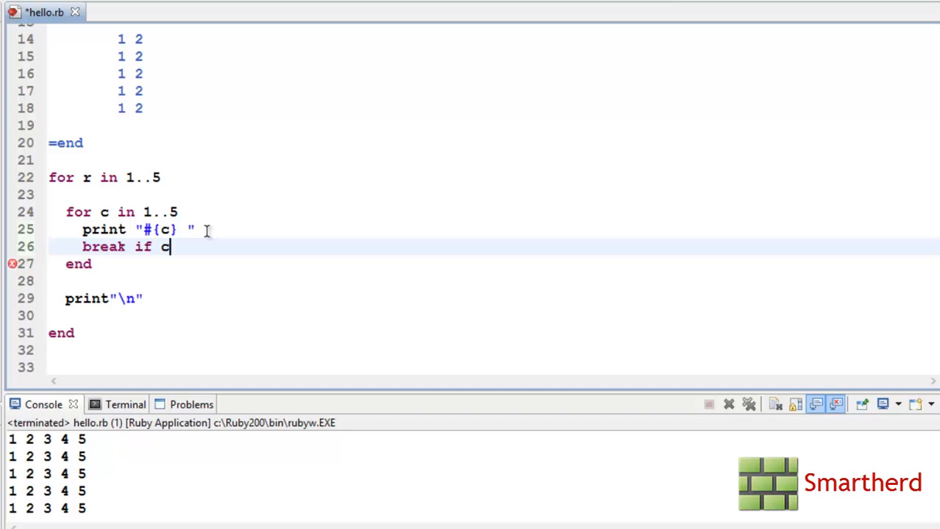
pyautogui.write('==2')
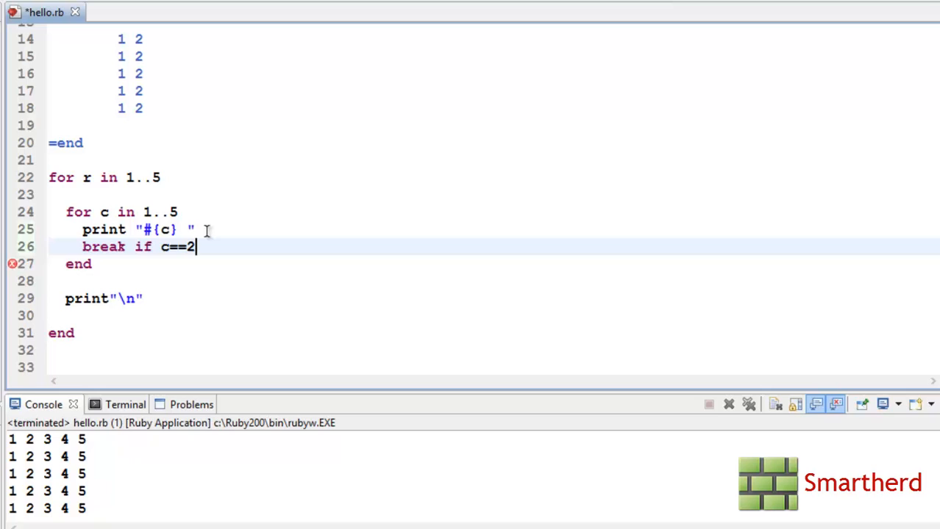
pyautogui.press('Ctrl+s')
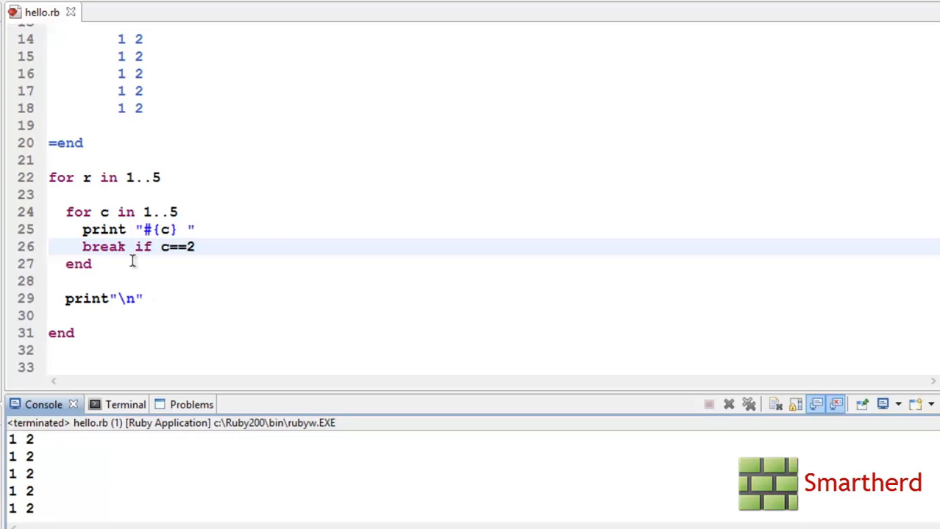
pyautogui.doubleClick(176, 247)
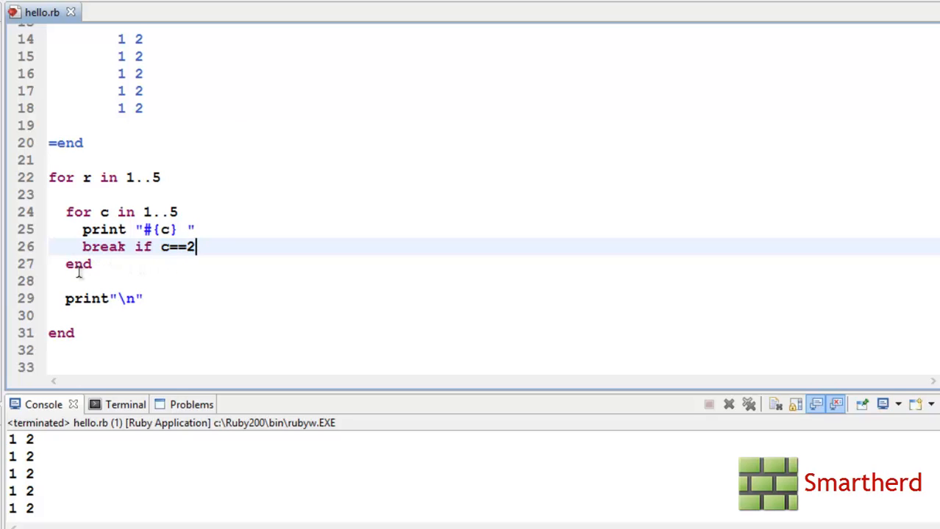
pyautogui.click(66, 300)
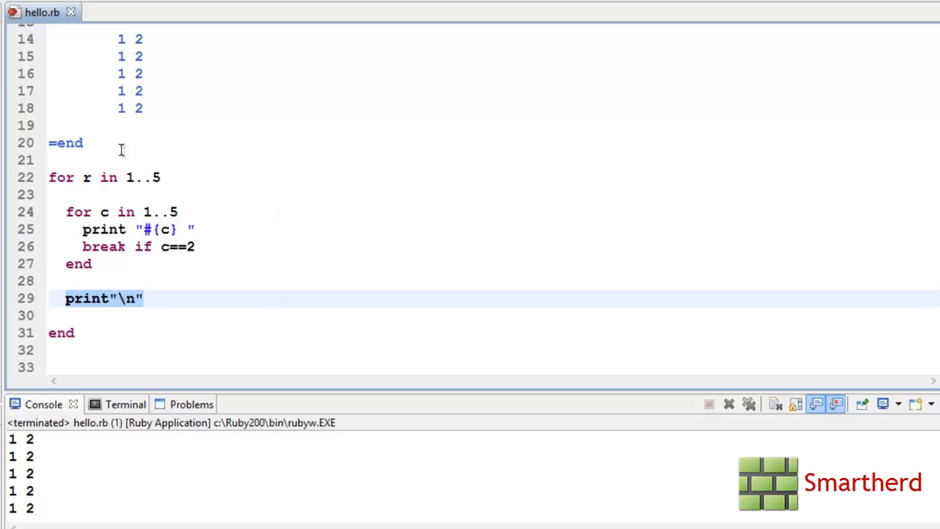
pyautogui.click(121, 176)
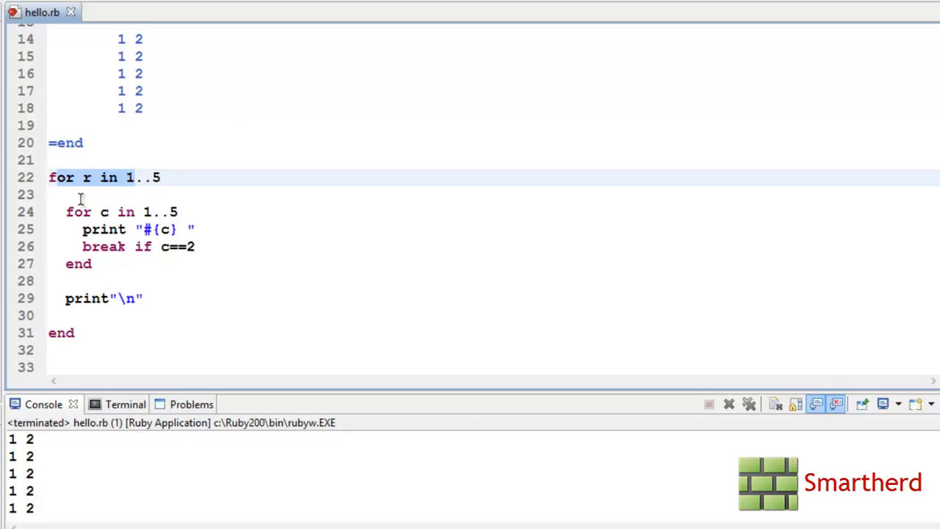
pyautogui.moveTo(90, 212)
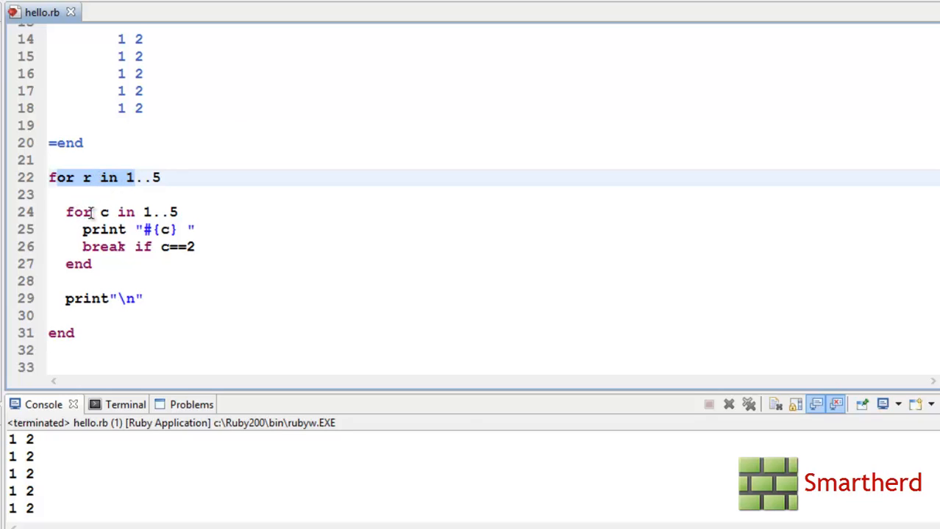
pyautogui.click(103, 230)
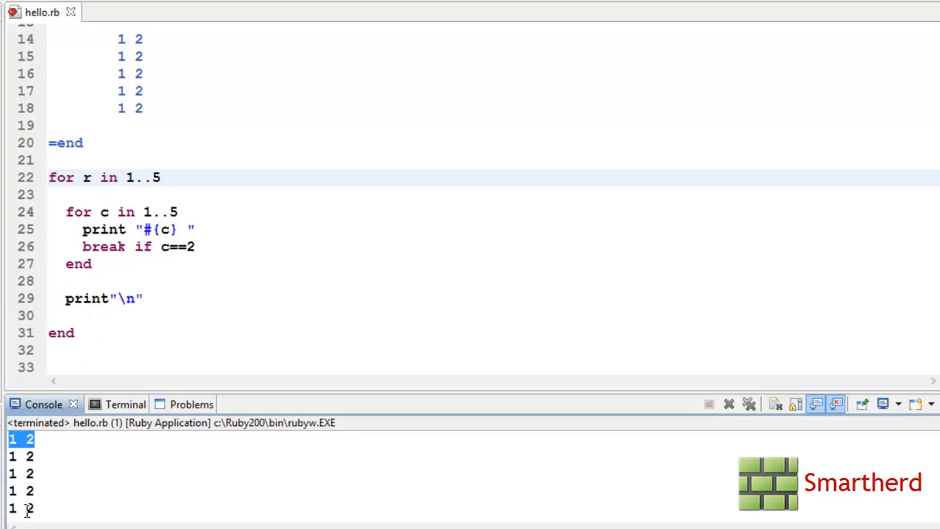
pyautogui.moveTo(883, 218)
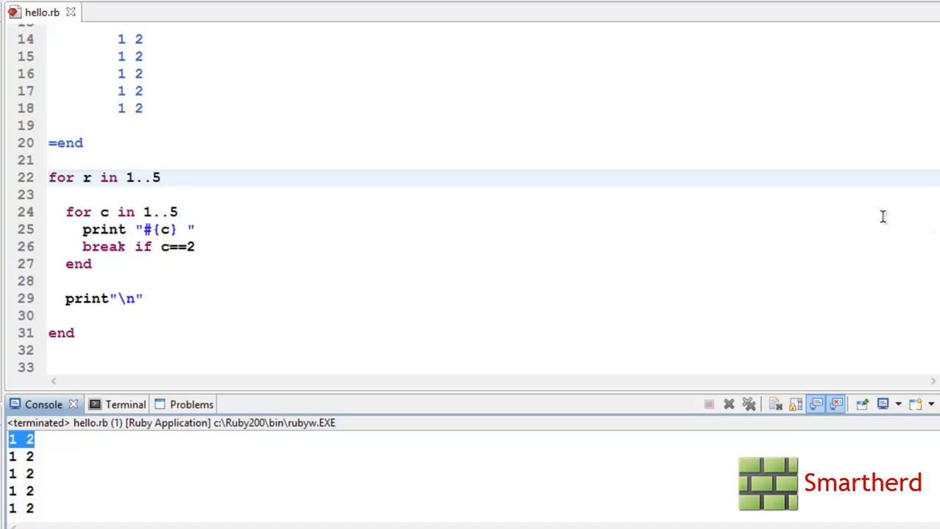
pyautogui.moveTo(655, 242)
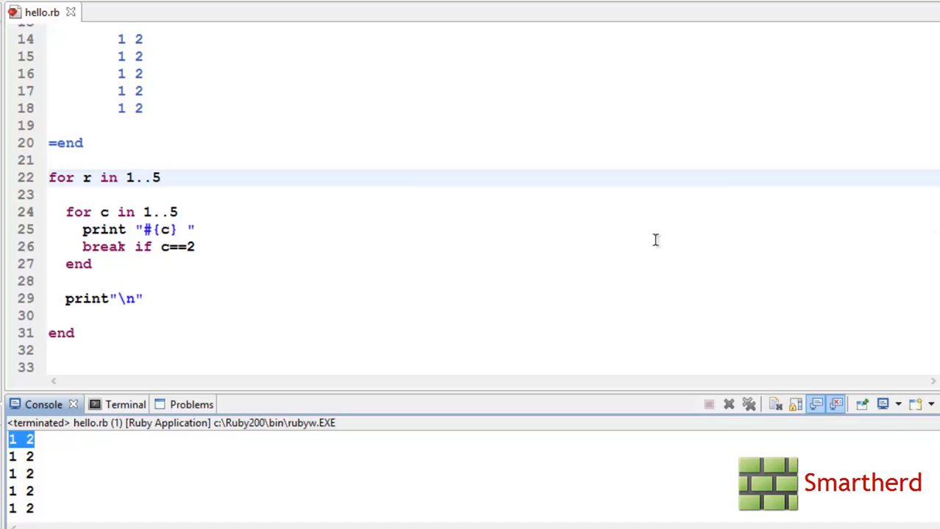
pyautogui.moveTo(47, 330)
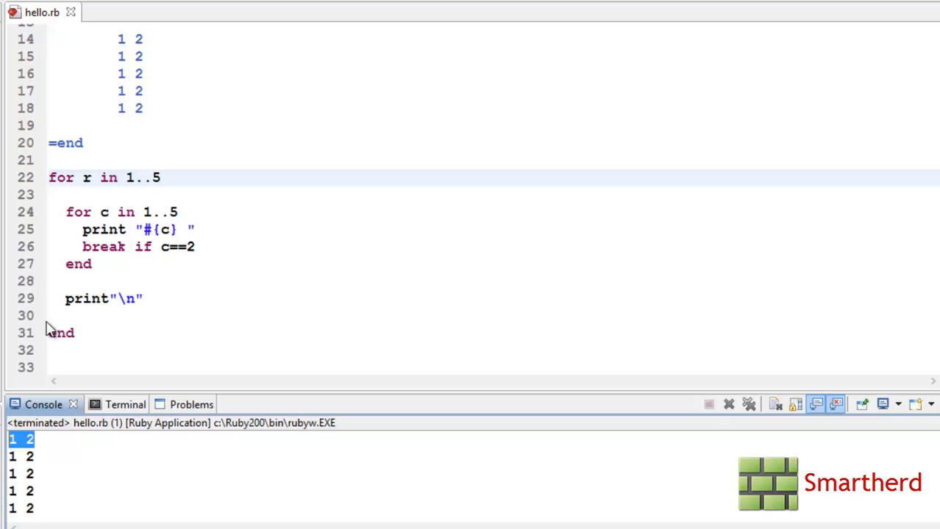
pyautogui.moveTo(49, 176); pyautogui.dragTo(74, 332)
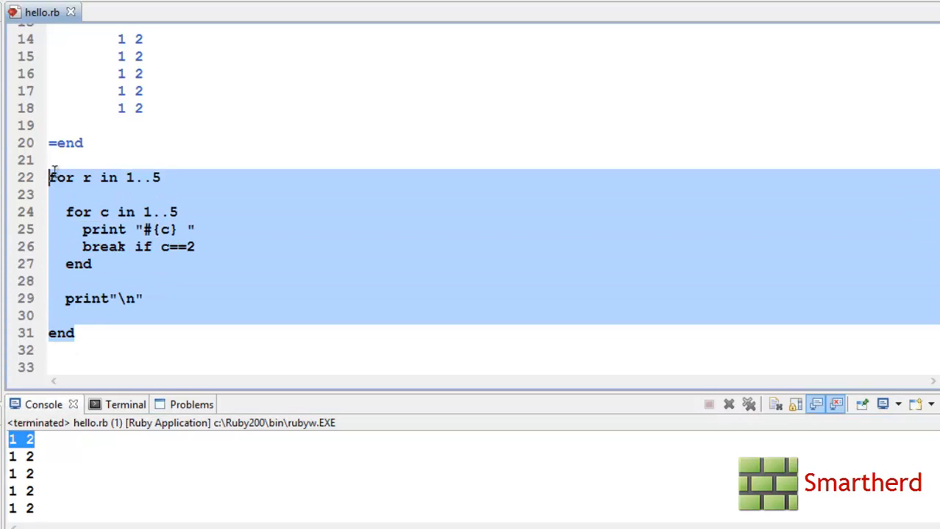
pyautogui.click(77, 332)
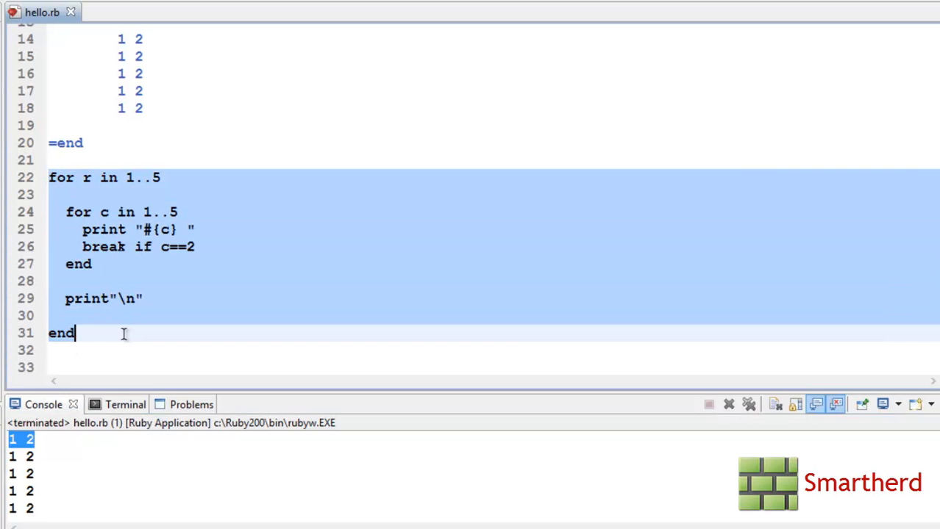
pyautogui.moveTo(127, 335)
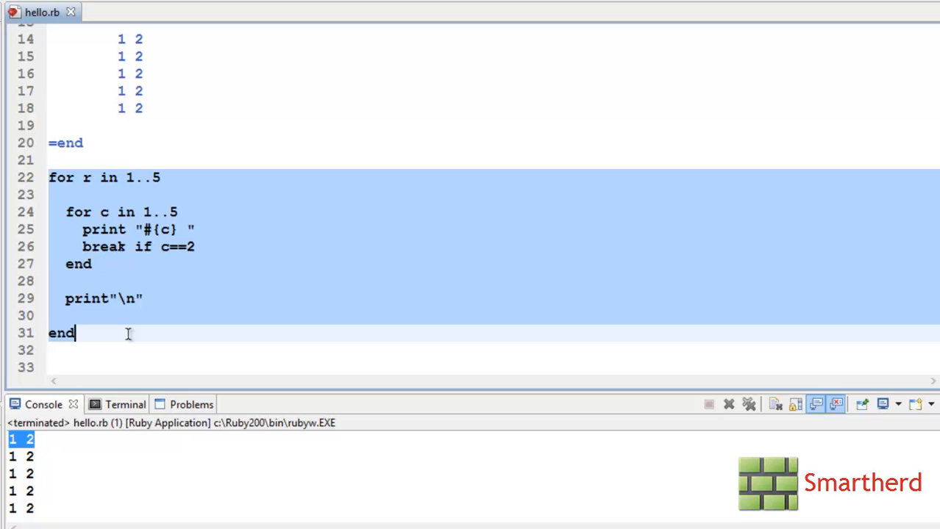